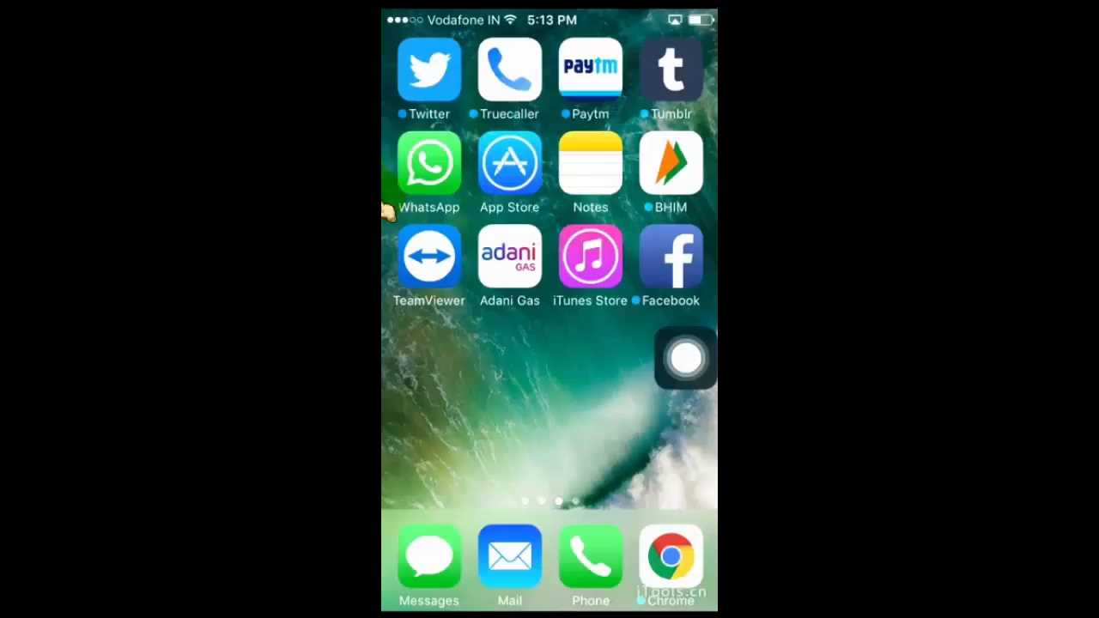
Launch WhatsApp and navigate through Settings to the Account Privacy screen.
click(428, 162)
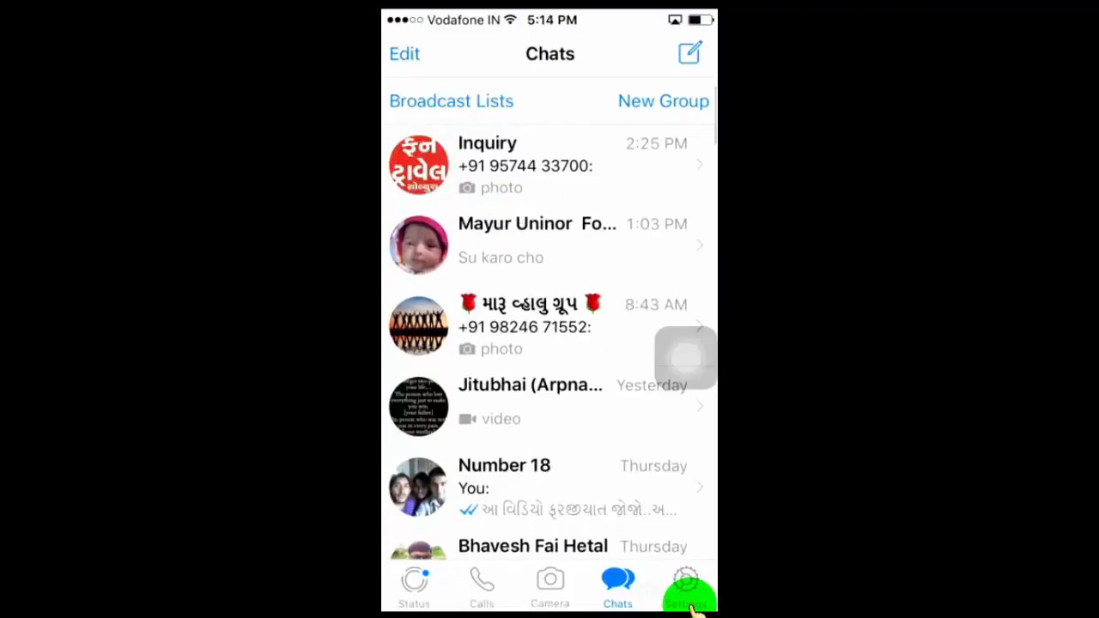
click(686, 579)
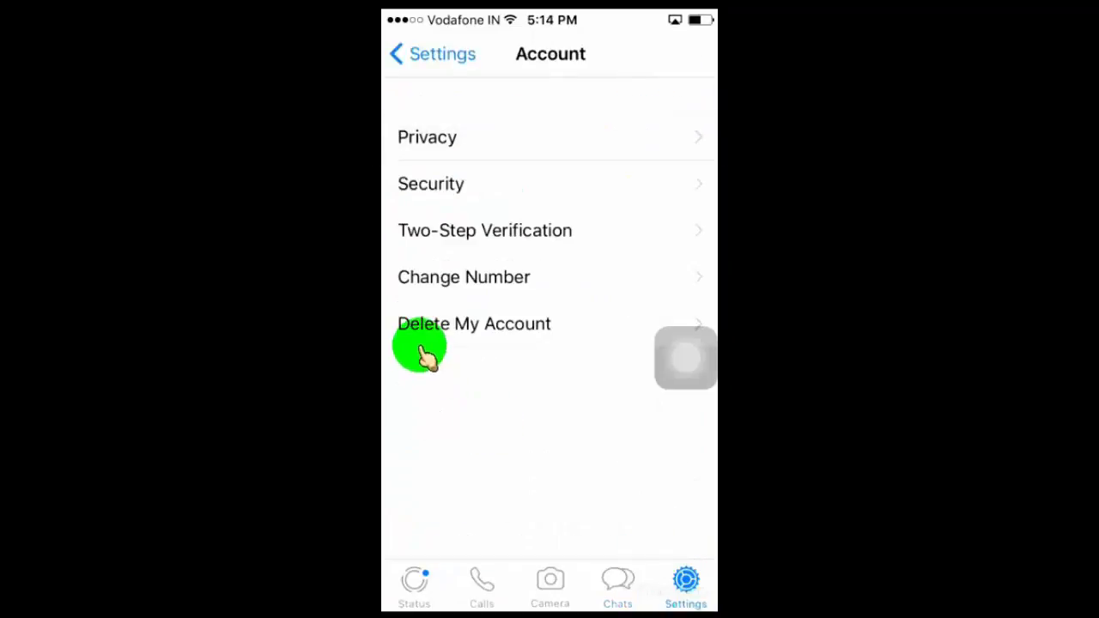
click(427, 136)
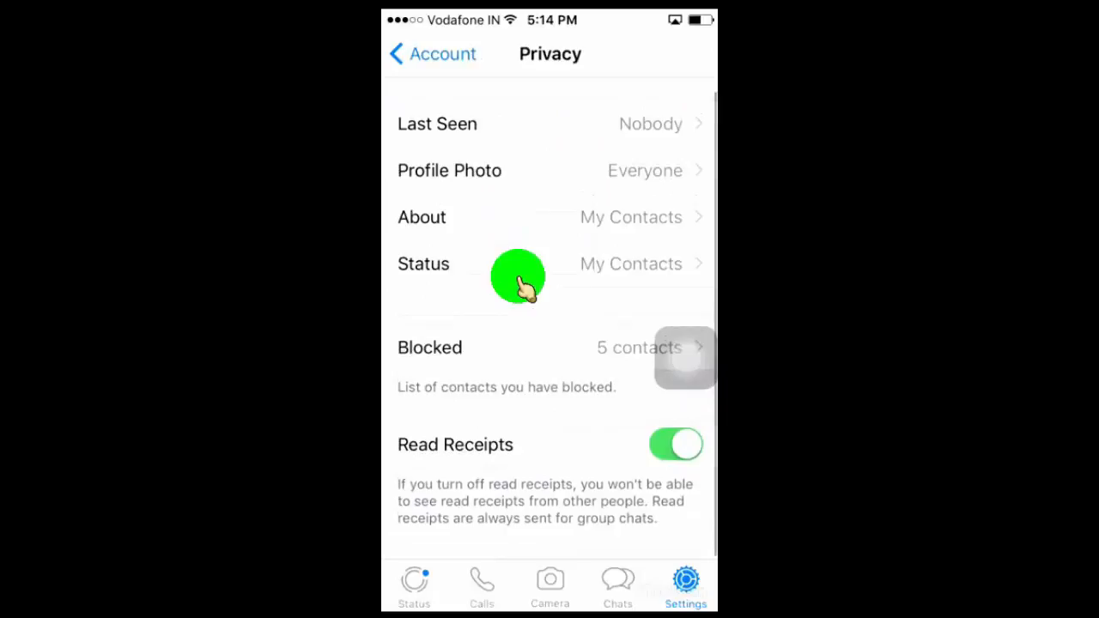
Scroll down the Privacy screen and switch the Read Receipts toggle off.
scroll(down, 3)
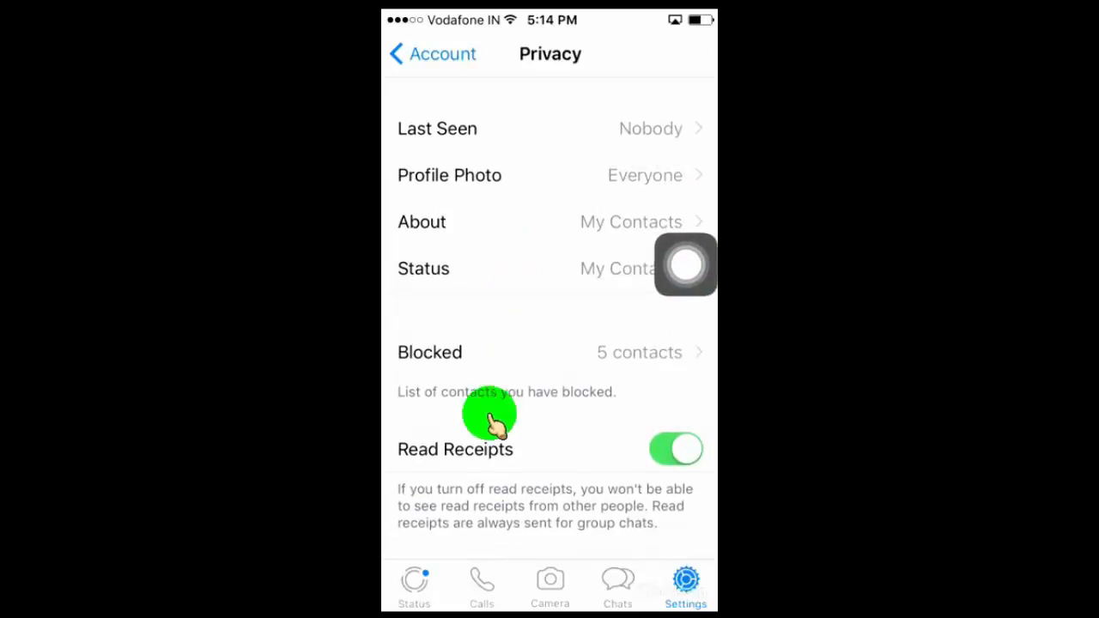
mouse_move(608, 479)
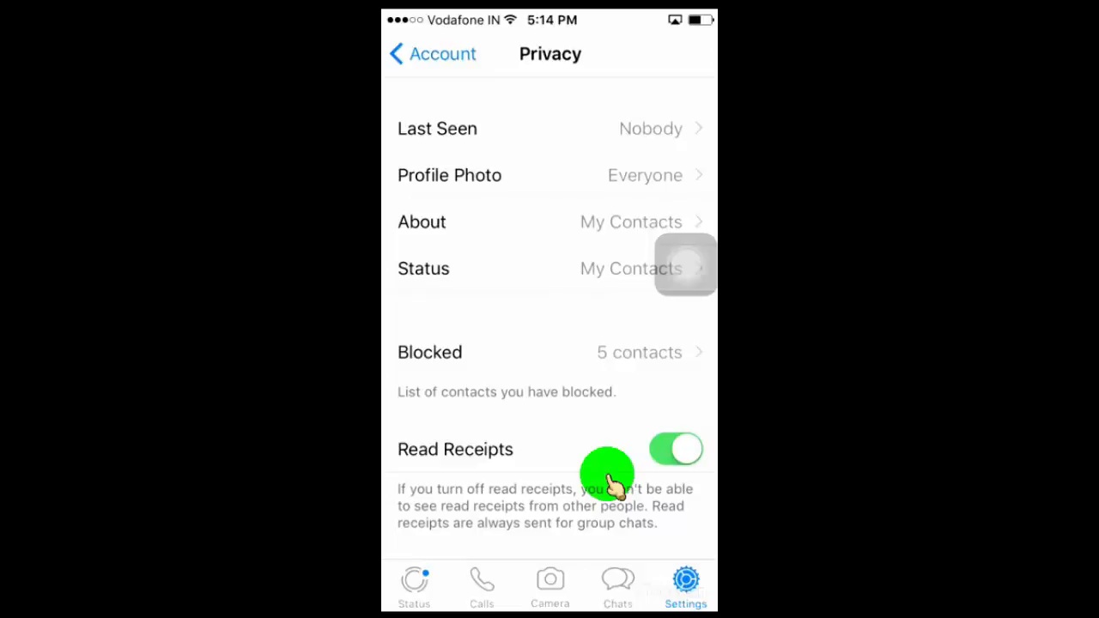
click(676, 449)
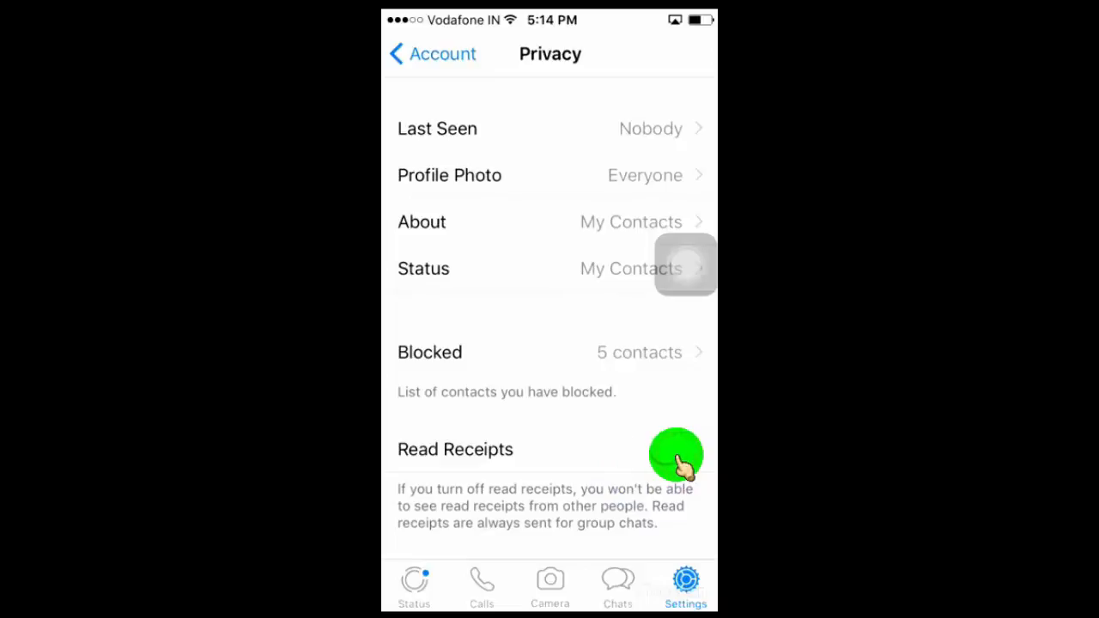